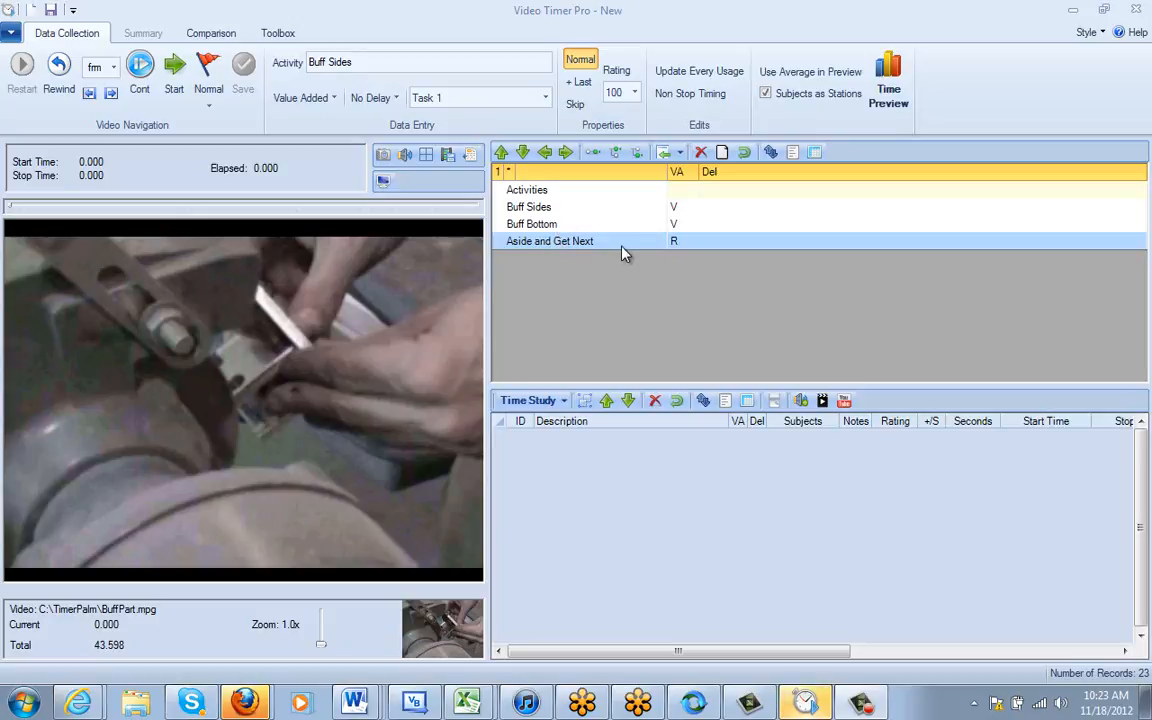
pyautogui.moveTo(240, 414)
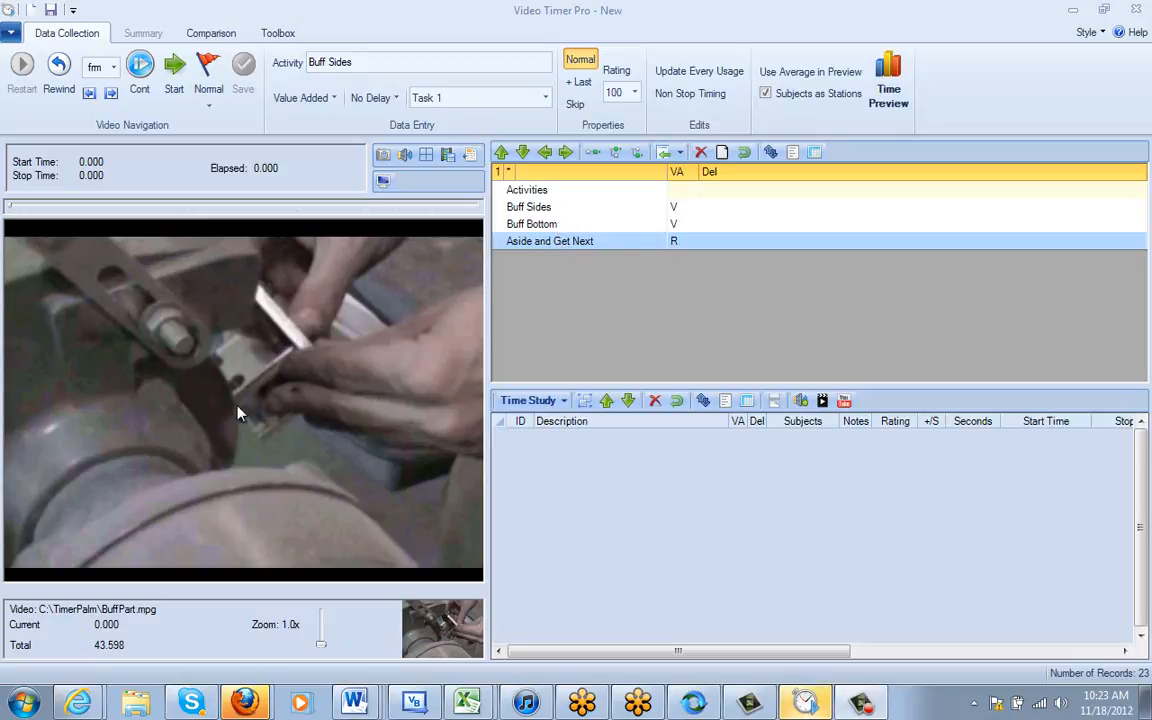
pyautogui.moveTo(310, 432)
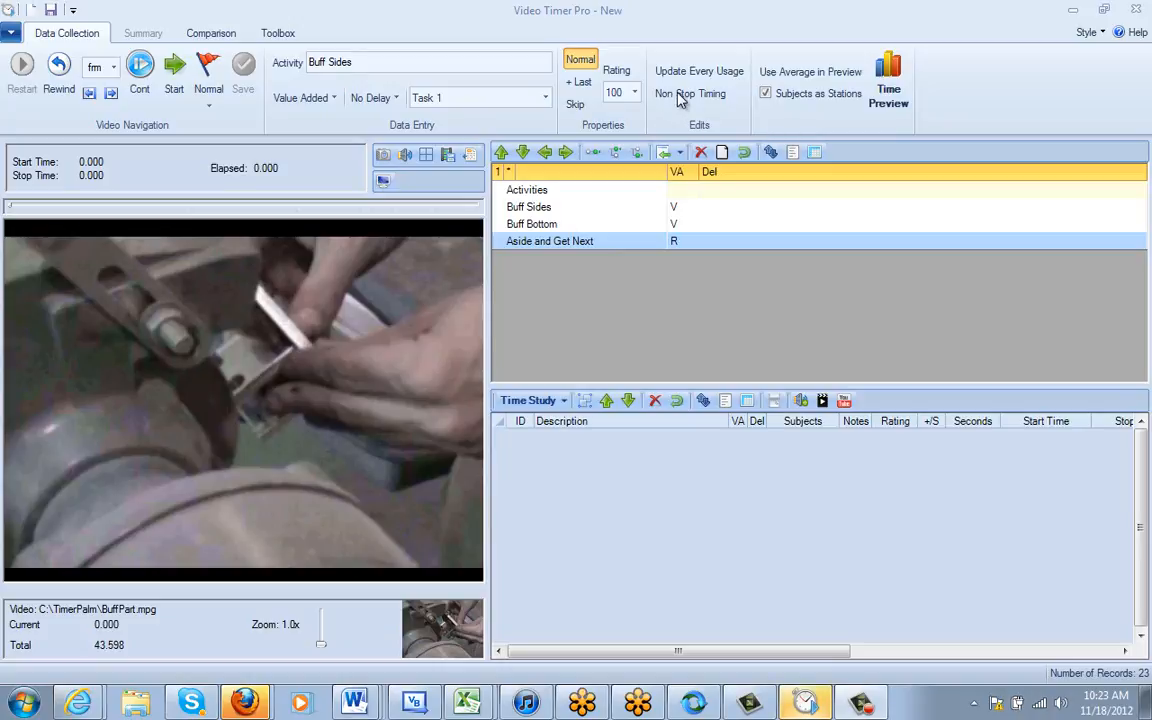
pyautogui.moveTo(690, 104)
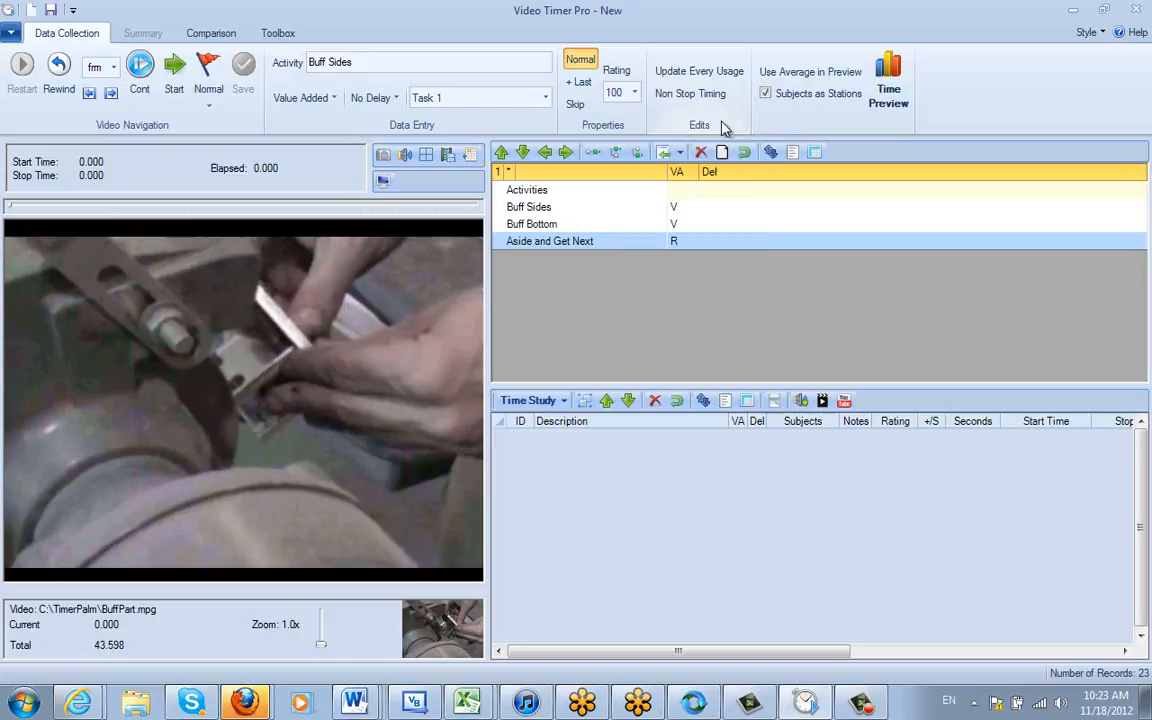
# Step: Switch the Data Collection ribbon to Non Stop Timing mode for the buffing study
pyautogui.click(690, 94)
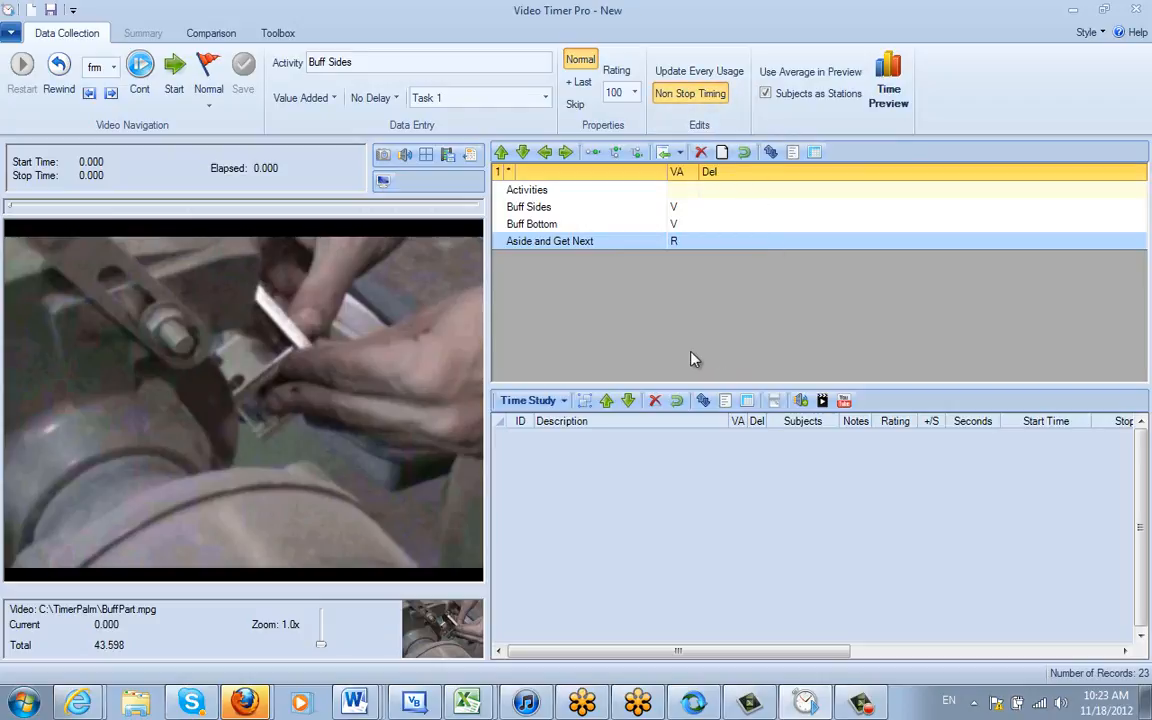
pyautogui.moveTo(530, 304)
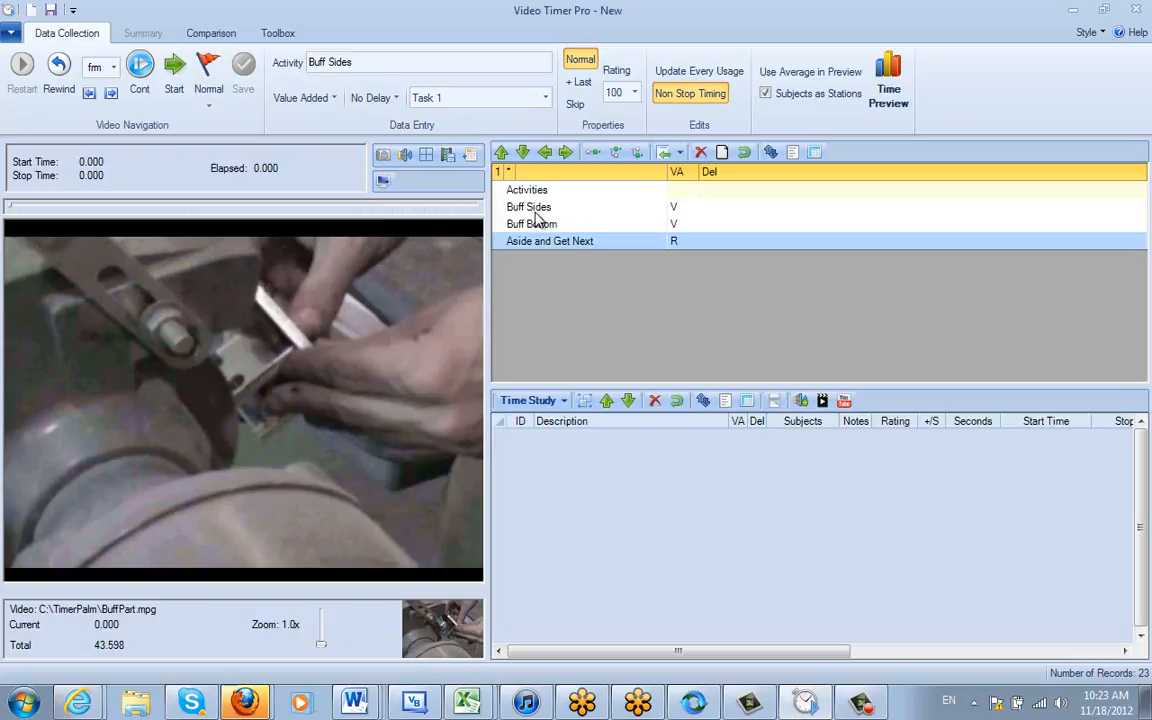
pyautogui.moveTo(552, 264)
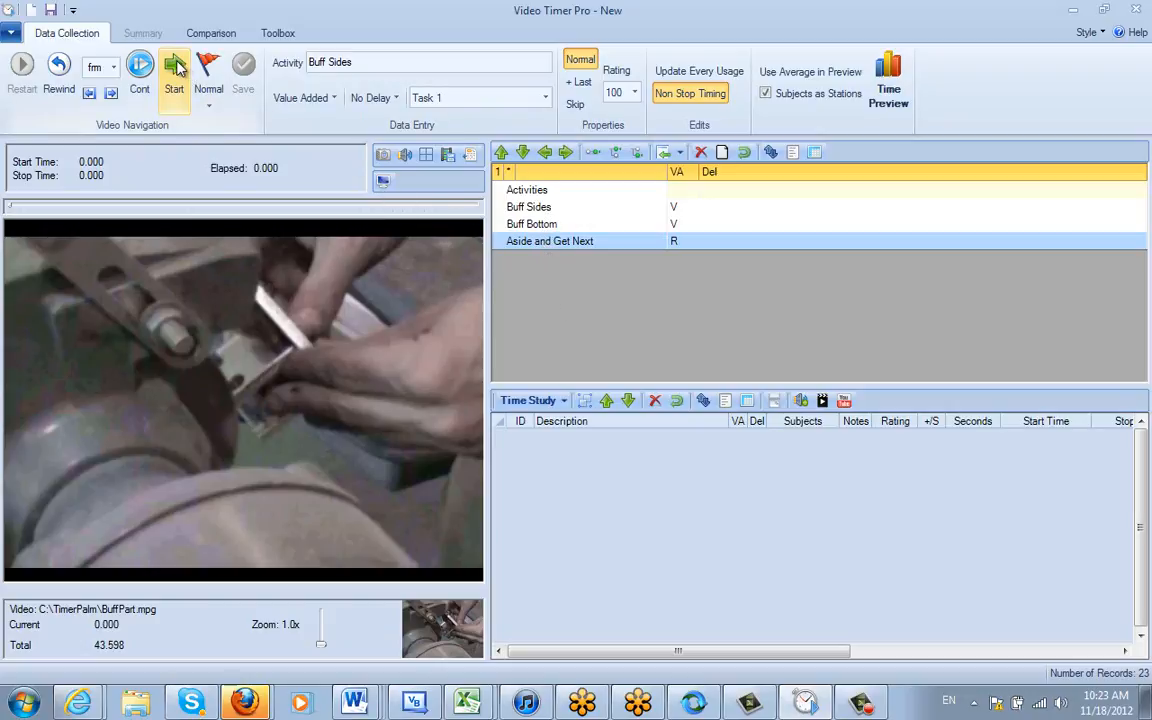
# Step: Start timing the video and log the first Buff Sides, Buff Bottom, Aside and Get Next cycle
pyautogui.click(174, 64)
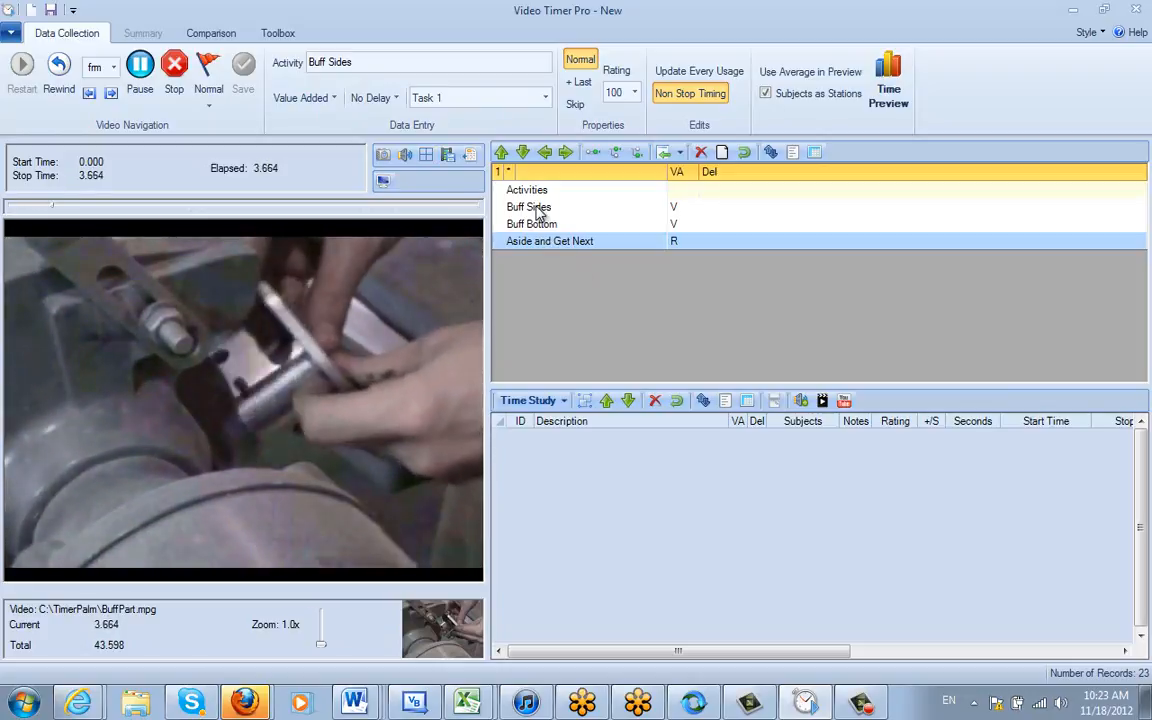
pyautogui.click(528, 206)
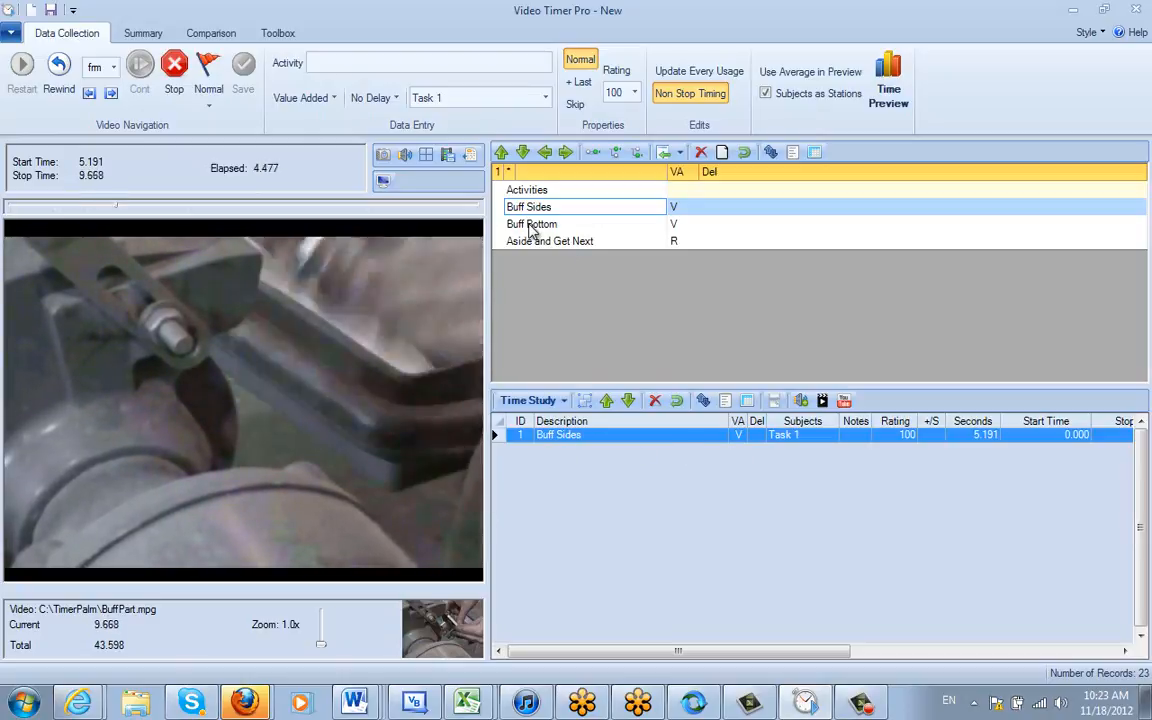
pyautogui.click(532, 224)
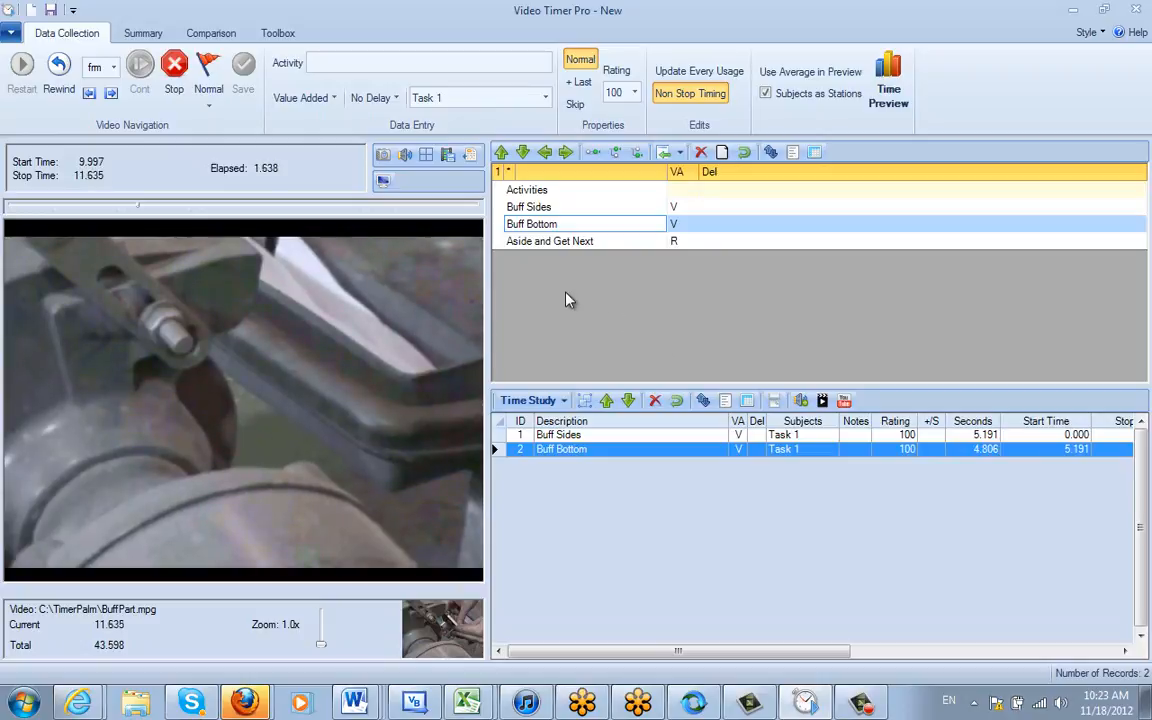
pyautogui.click(548, 240)
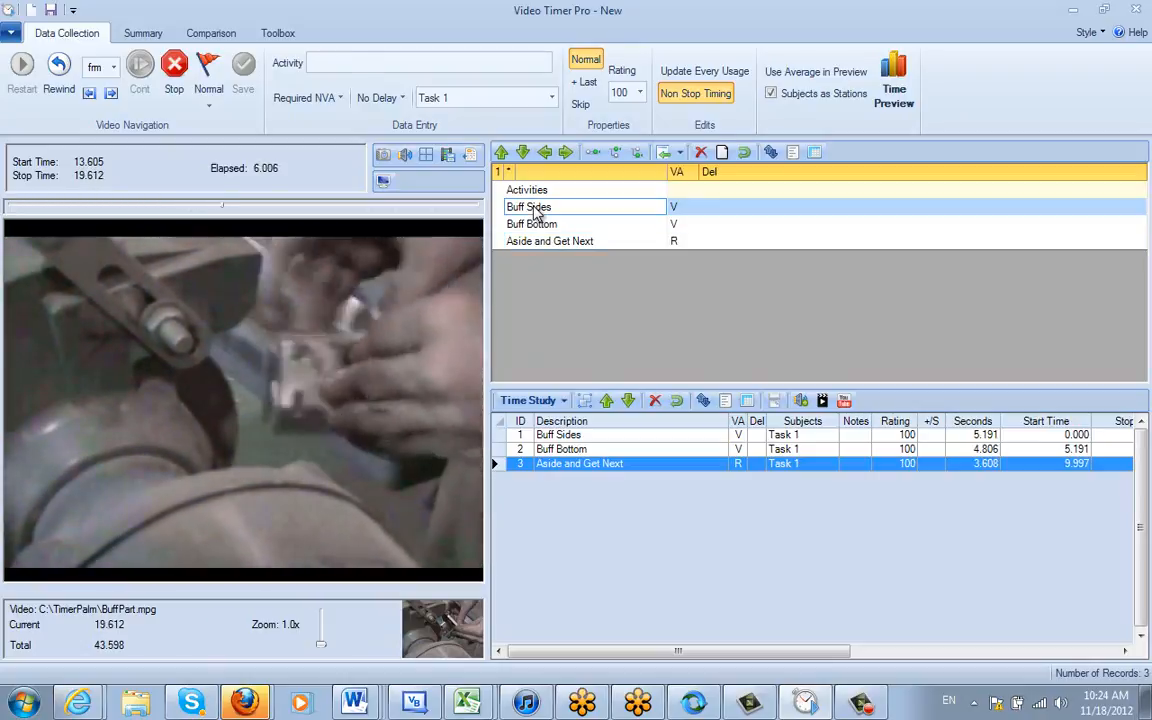
# Step: Log the second cycle of Buff Sides, Buff Bottom, Aside and Get Next, then a third Buff Sides
pyautogui.click(528, 206)
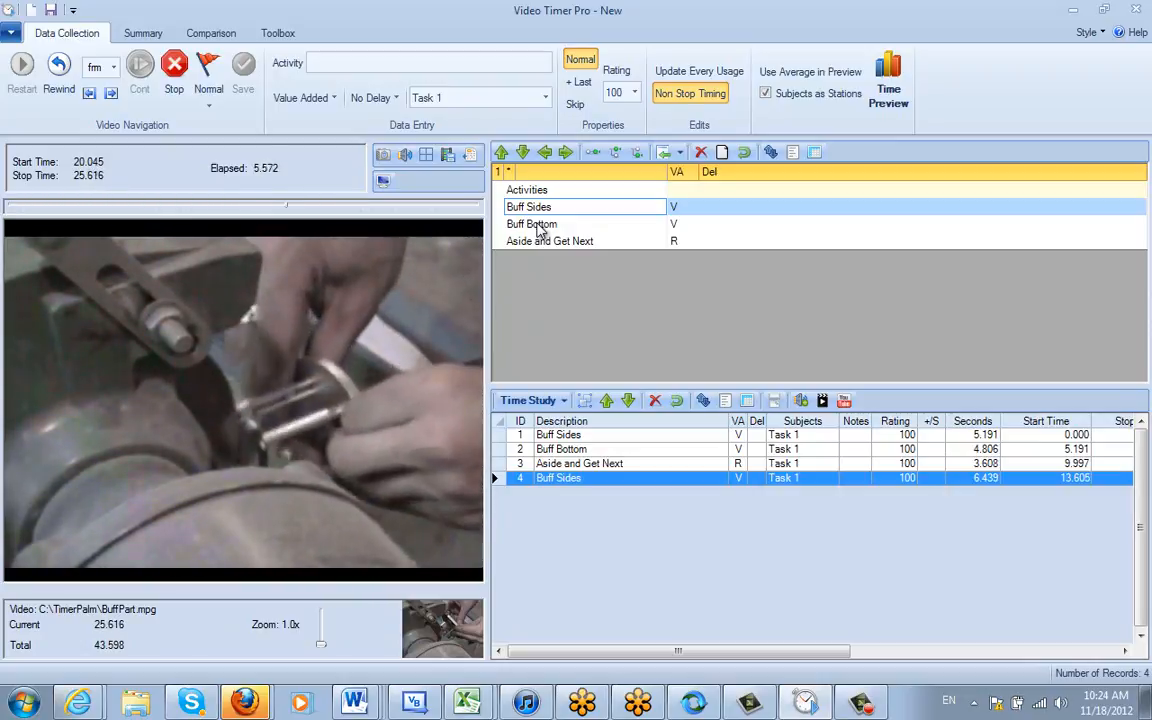
pyautogui.click(532, 224)
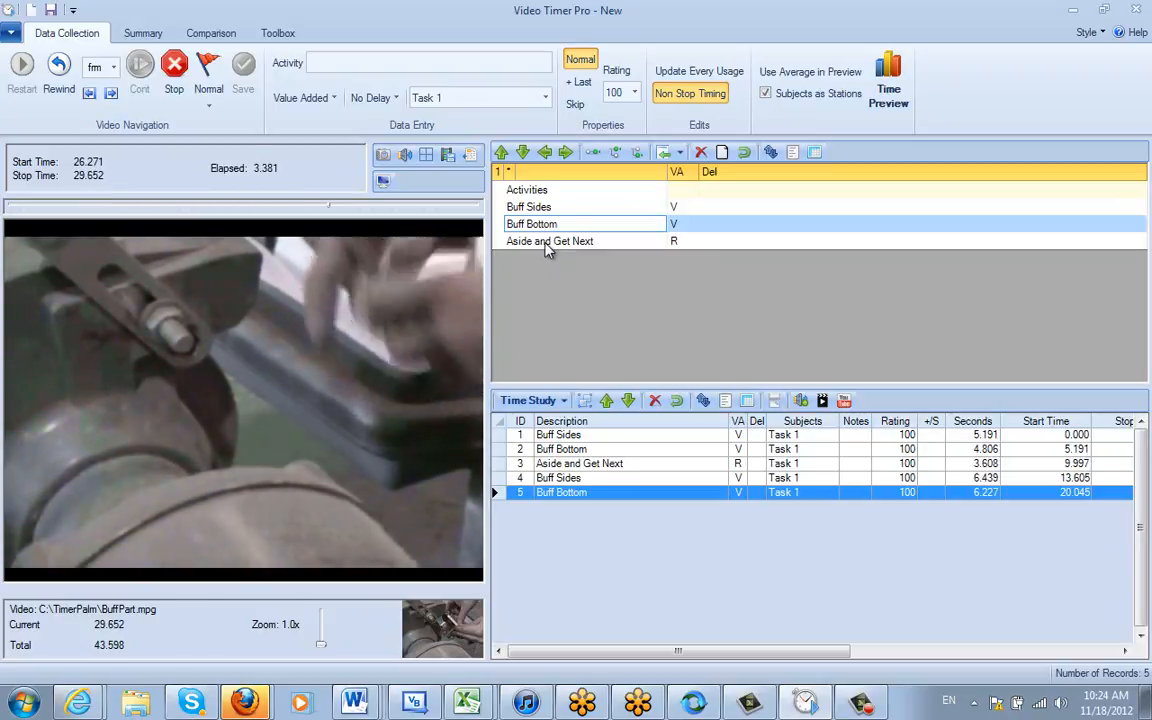
pyautogui.click(548, 240)
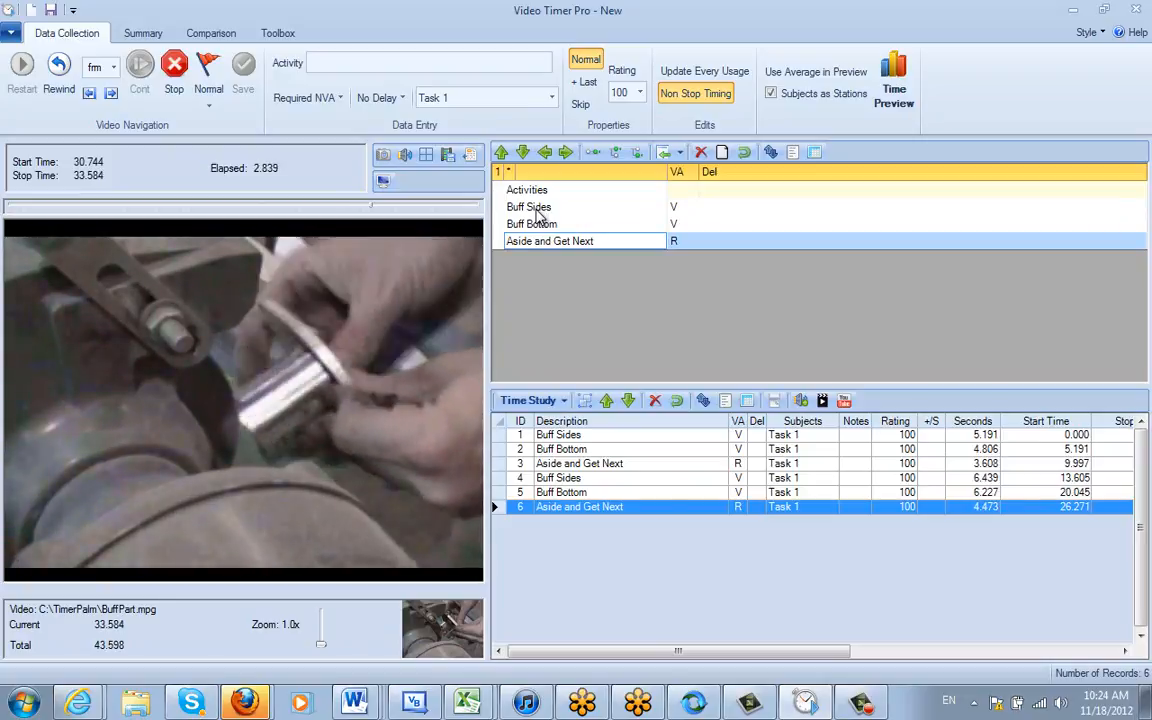
pyautogui.click(528, 206)
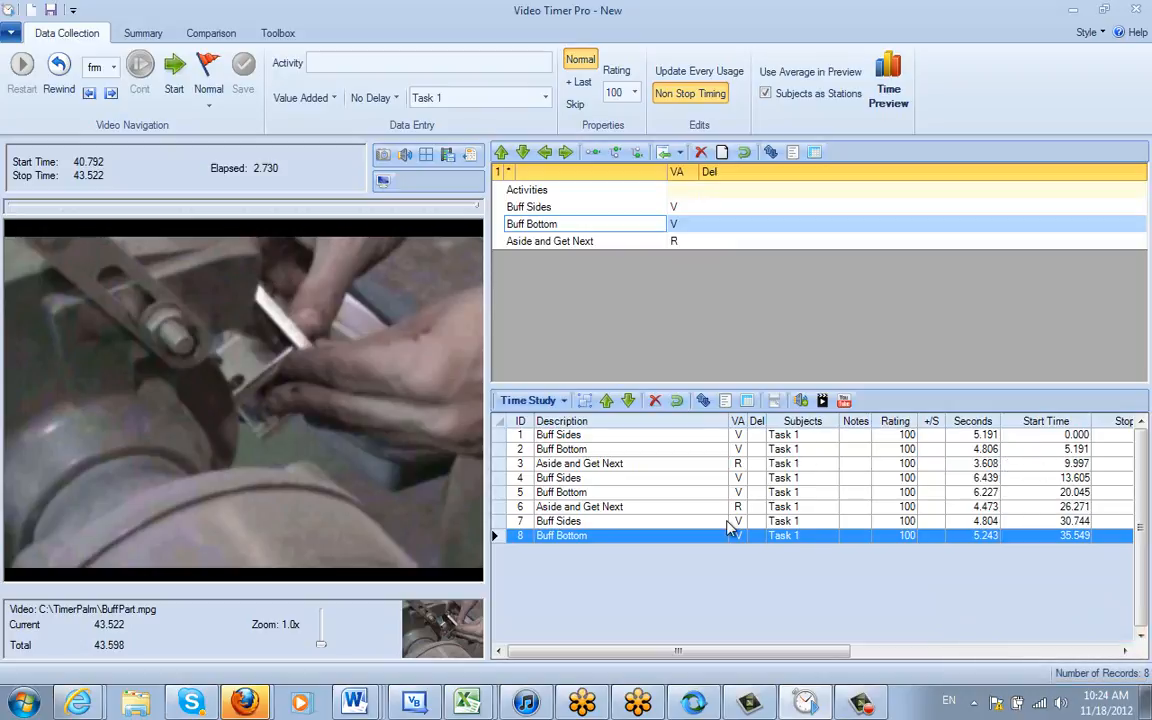
pyautogui.moveTo(538, 252)
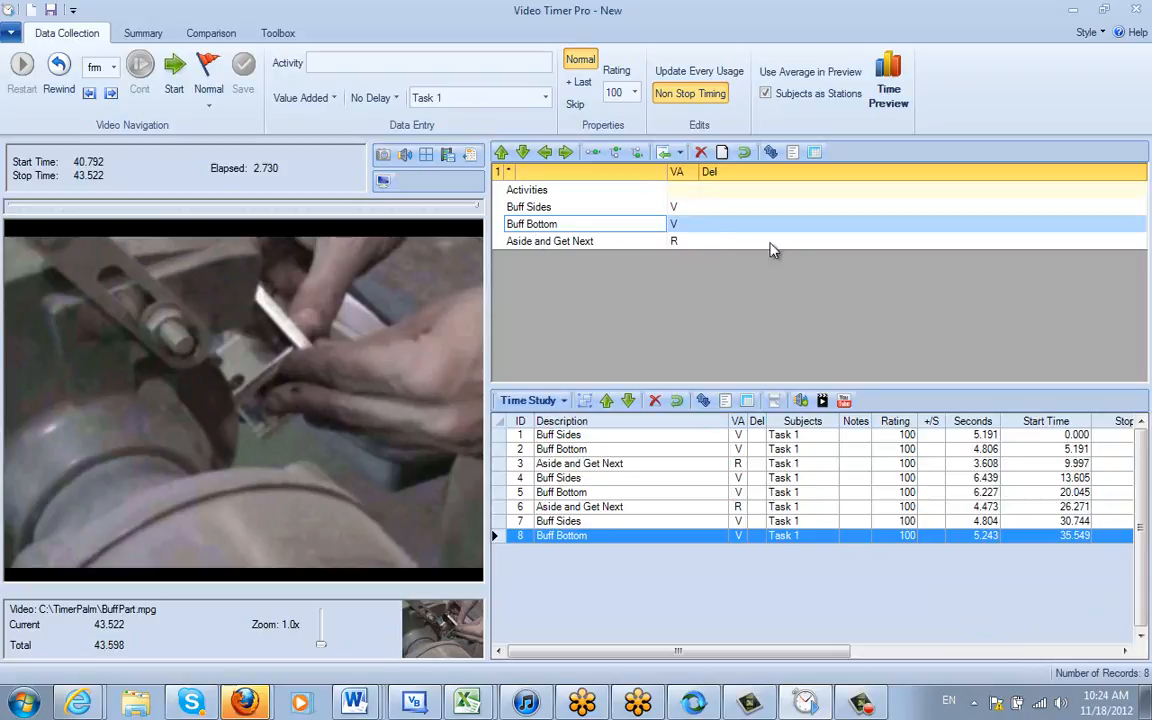
pyautogui.click(142, 32)
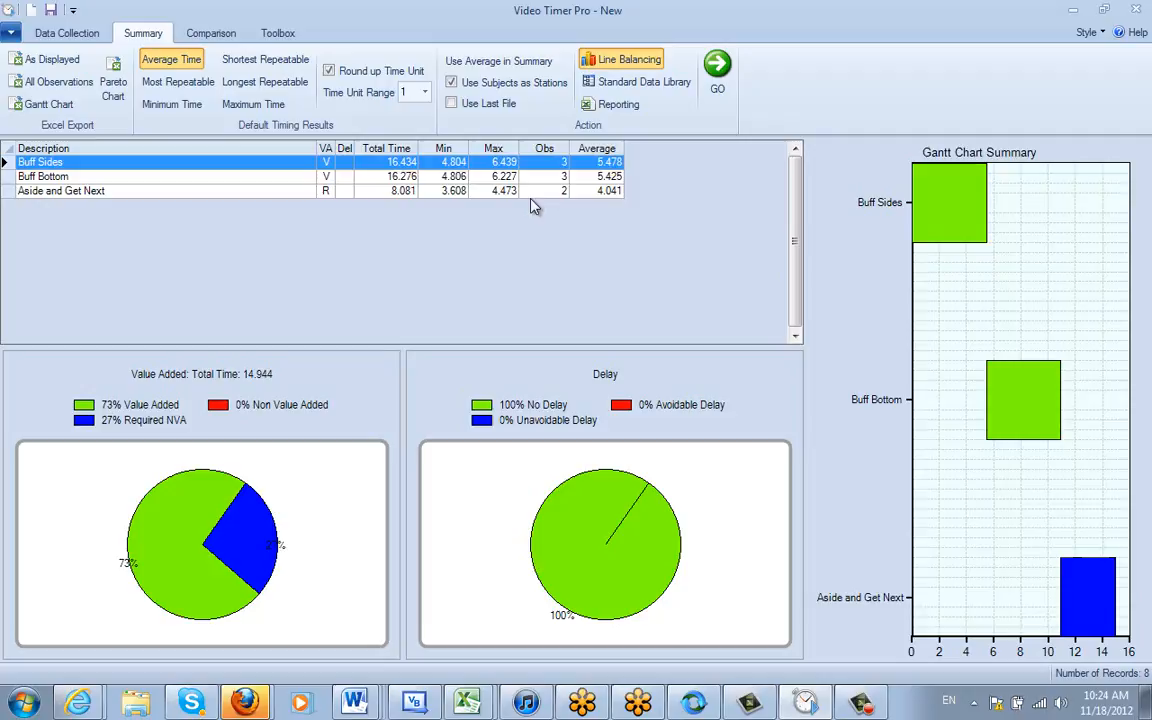
pyautogui.click(66, 32)
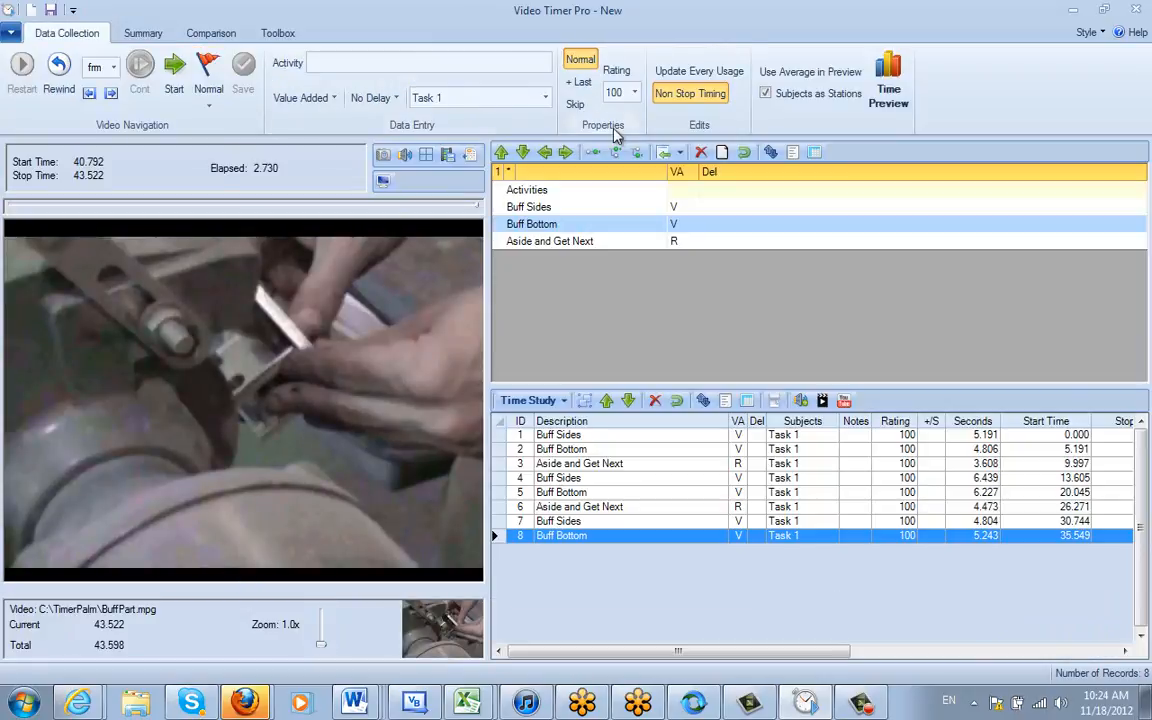